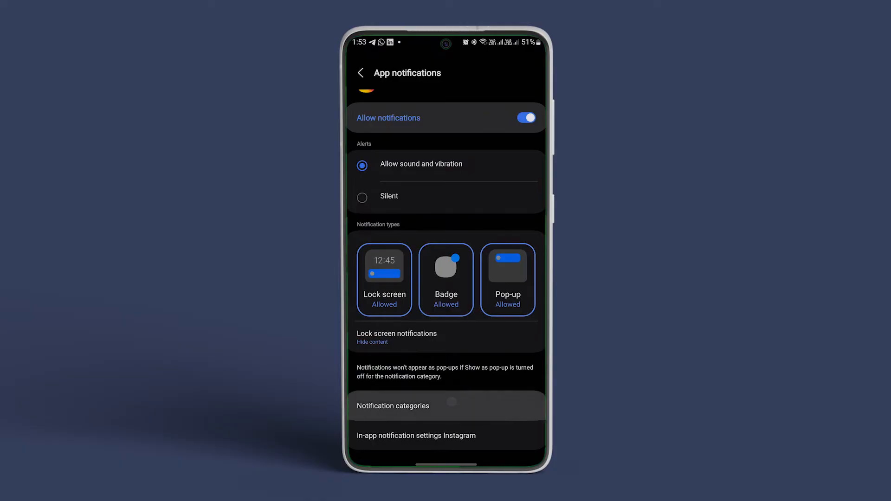
# Open Notification categories on Instagram's app notifications page.
pyautogui.click(392, 405)
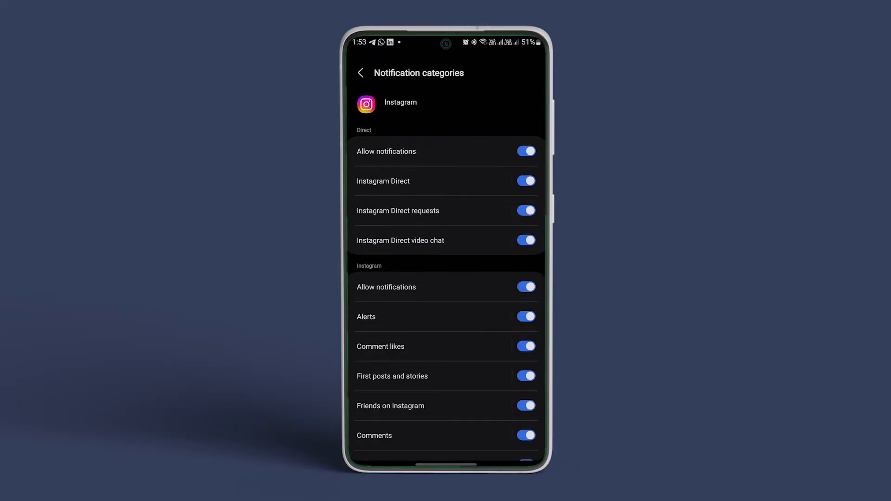
# Open the Instagram Direct category's settings to reach its sound options.
pyautogui.click(366, 316)
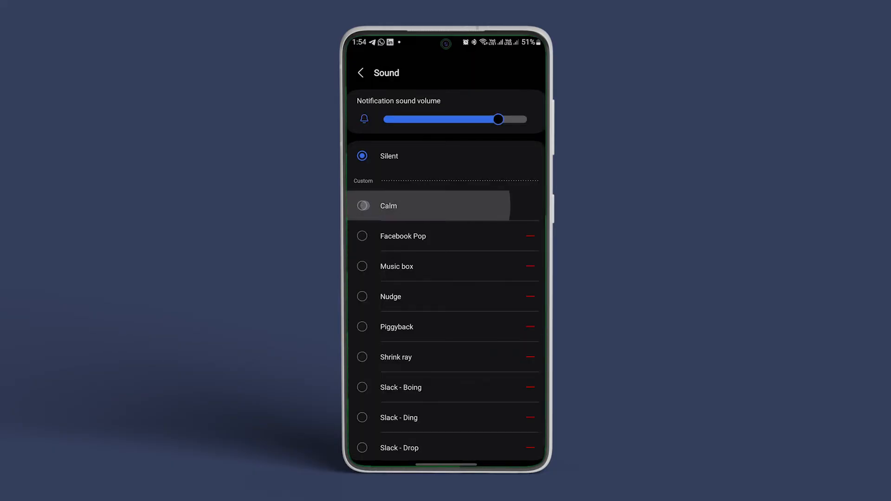
# Preview Facebook Pop, then select Nudge as the Instagram Direct sound.
pyautogui.click(362, 236)
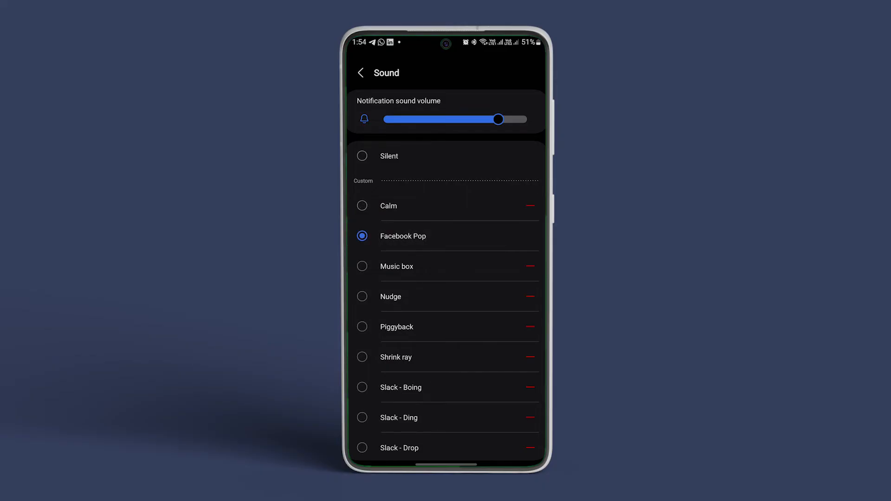
pyautogui.click(362, 296)
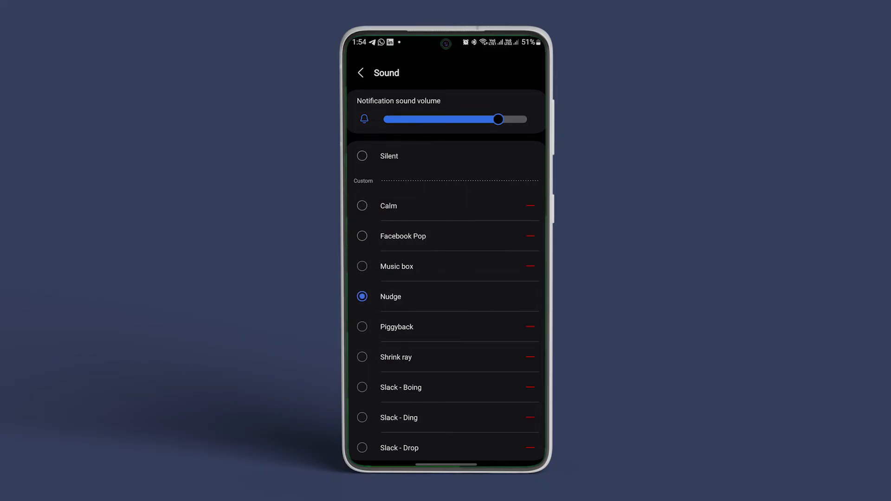